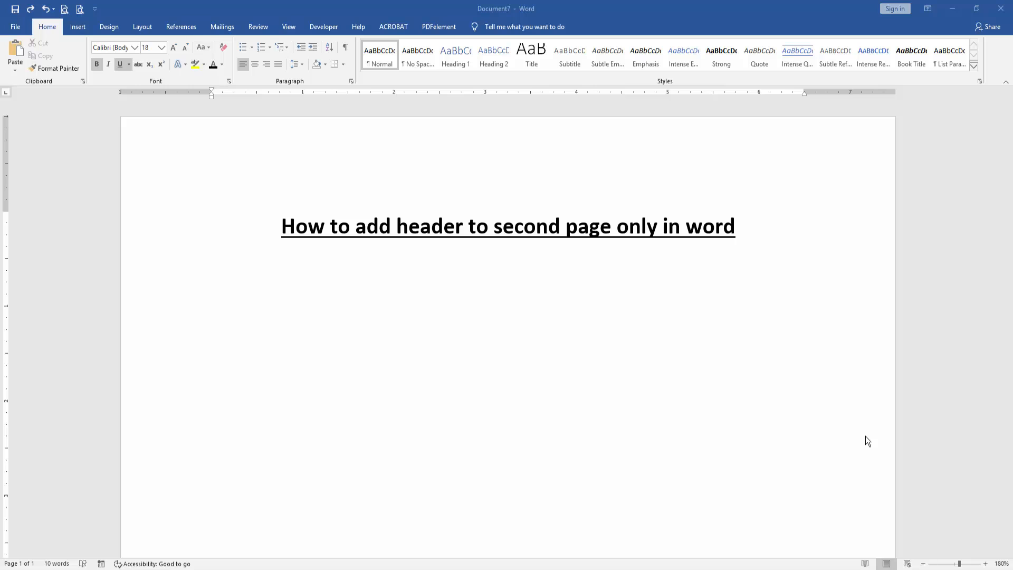
mouse_move(418, 306)
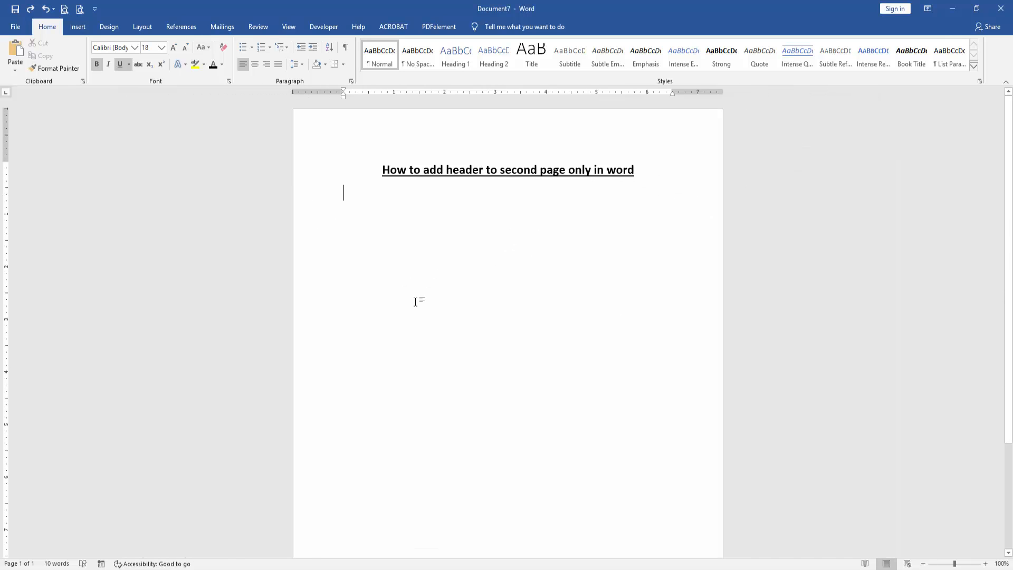
- Below the title, insert a Next Page section break from the Layout Breaks menu
click(987, 564)
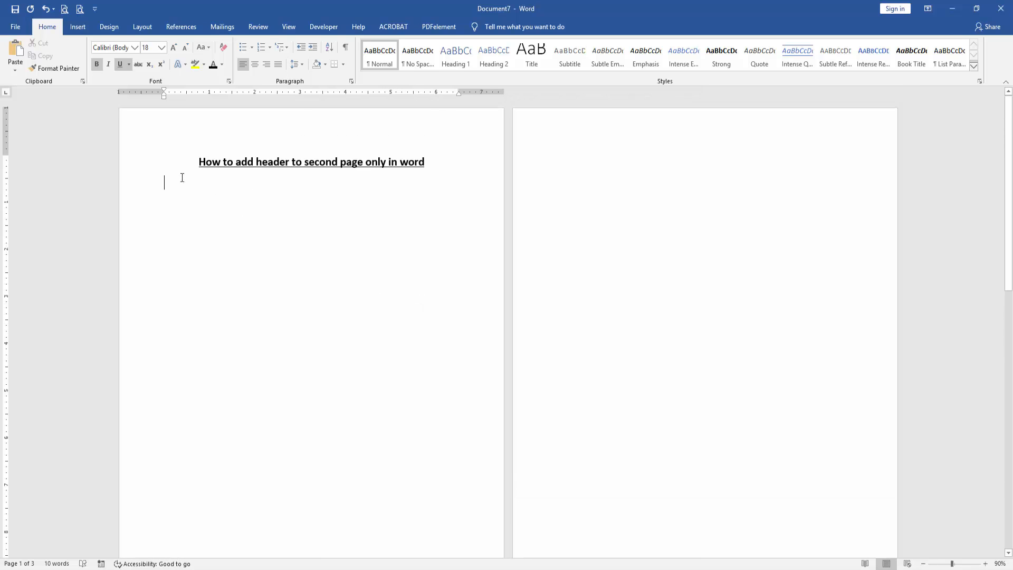
click(141, 26)
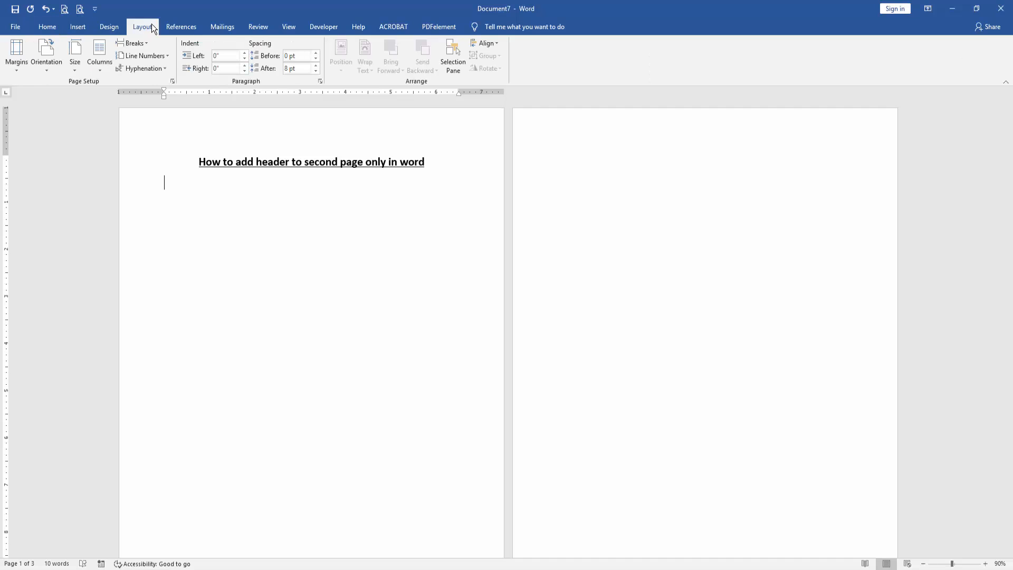
click(134, 43)
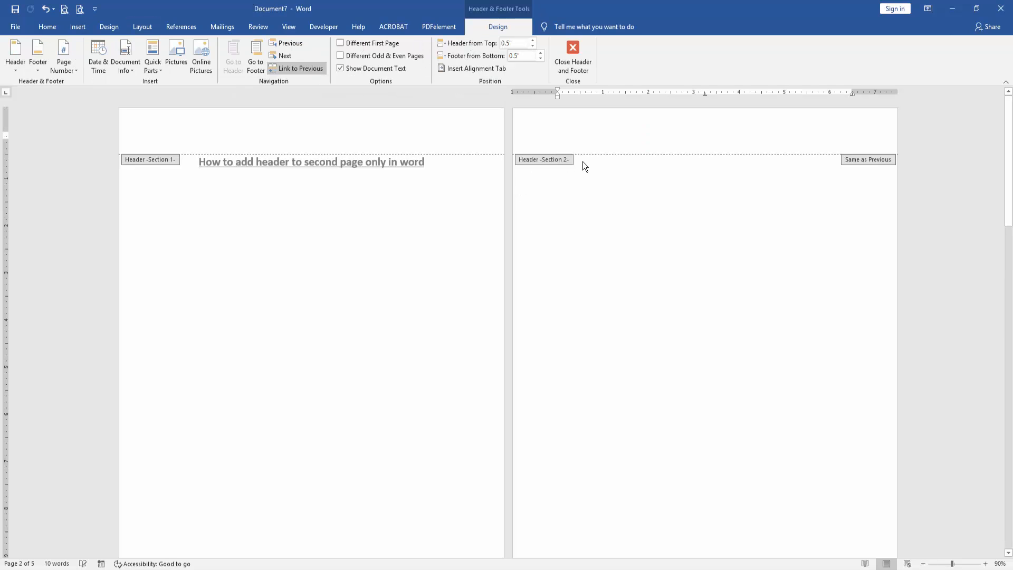
- Type 'PDF TUTORIAL' into the Section 2 page header
click(558, 135)
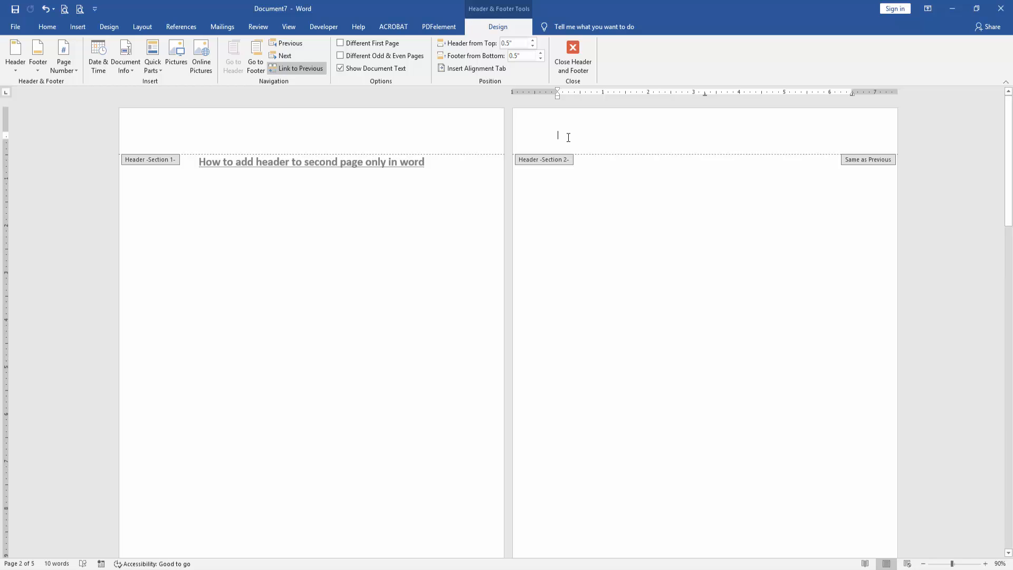
text(PDH)
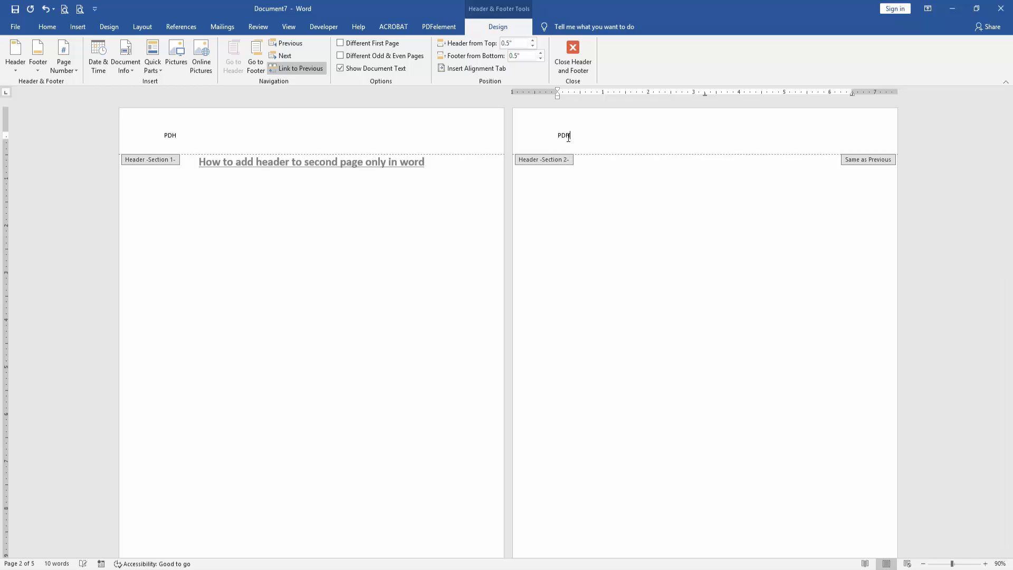
text(TUT)
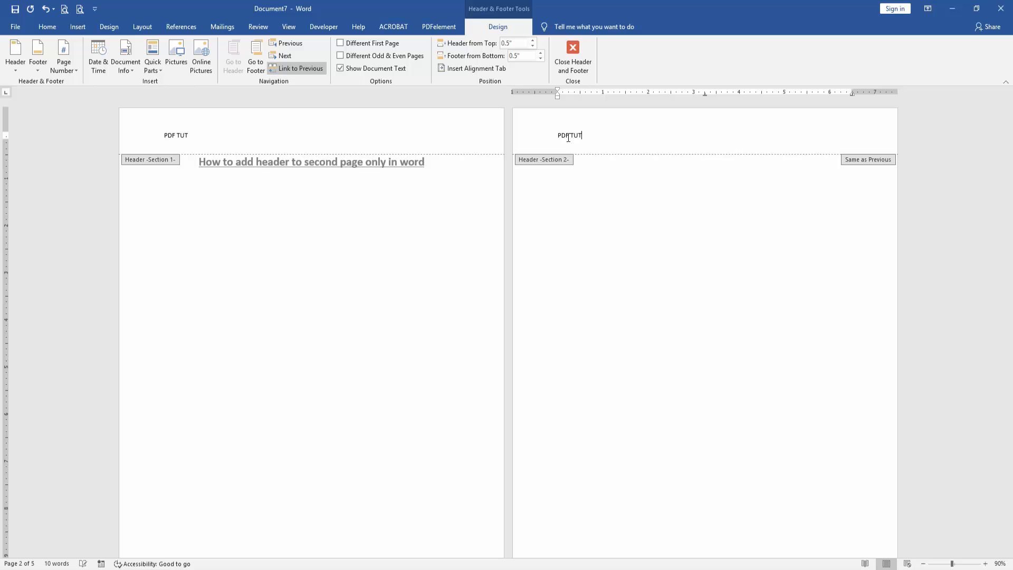
text(ORIAL)
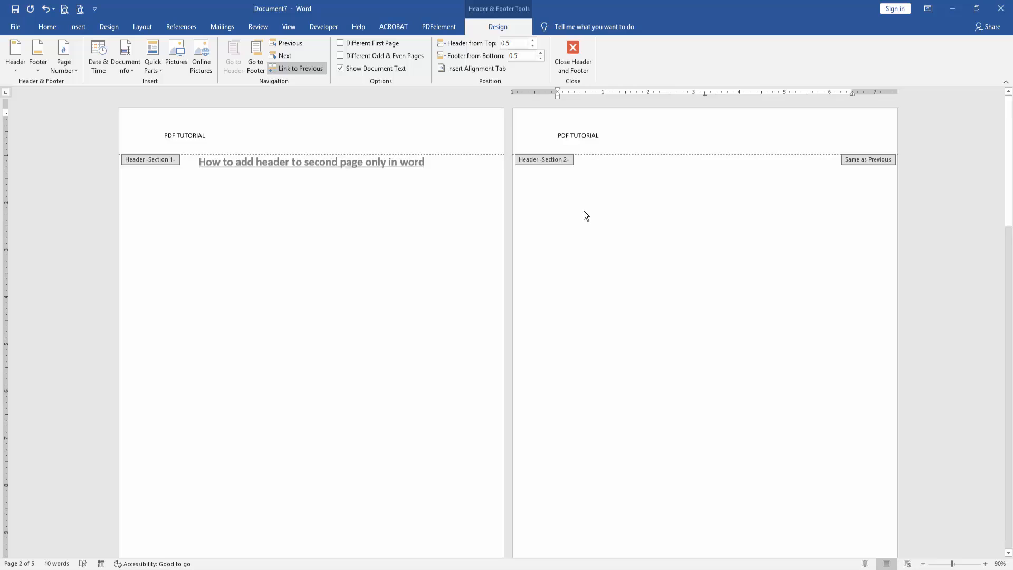
scroll(down, 3)
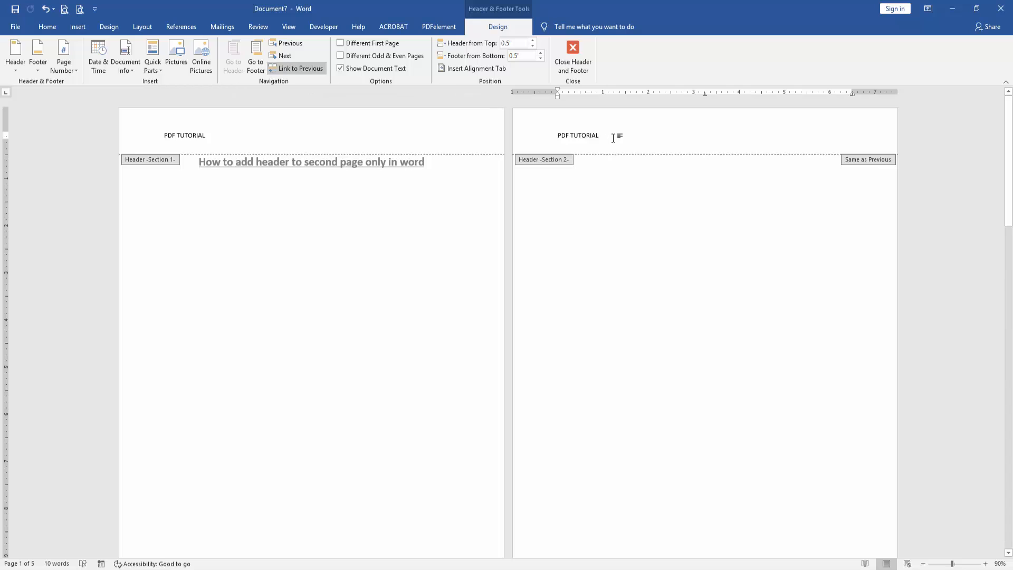
- Unlink the Section 2 header from the previous section and close header editing
click(297, 69)
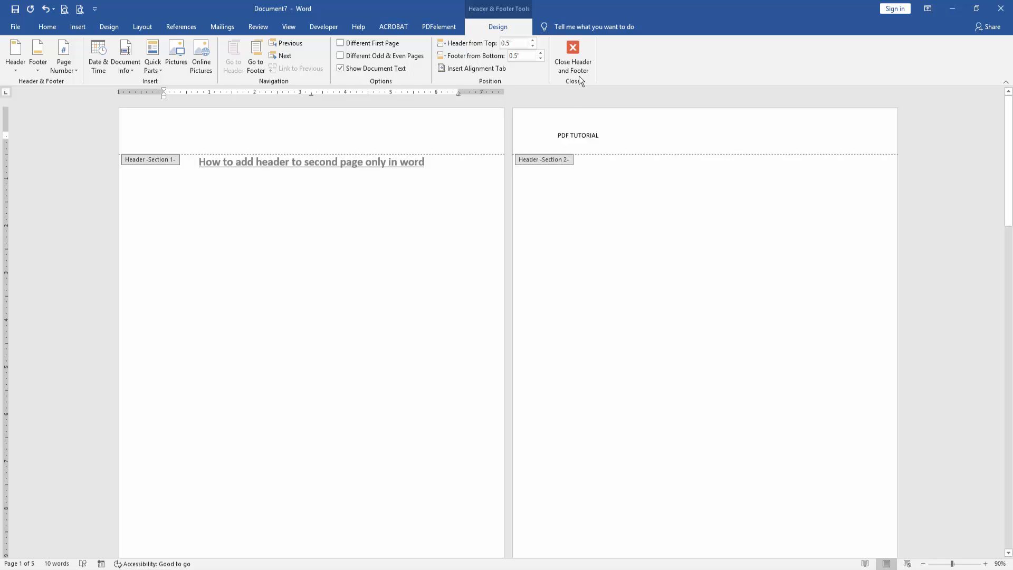
click(570, 57)
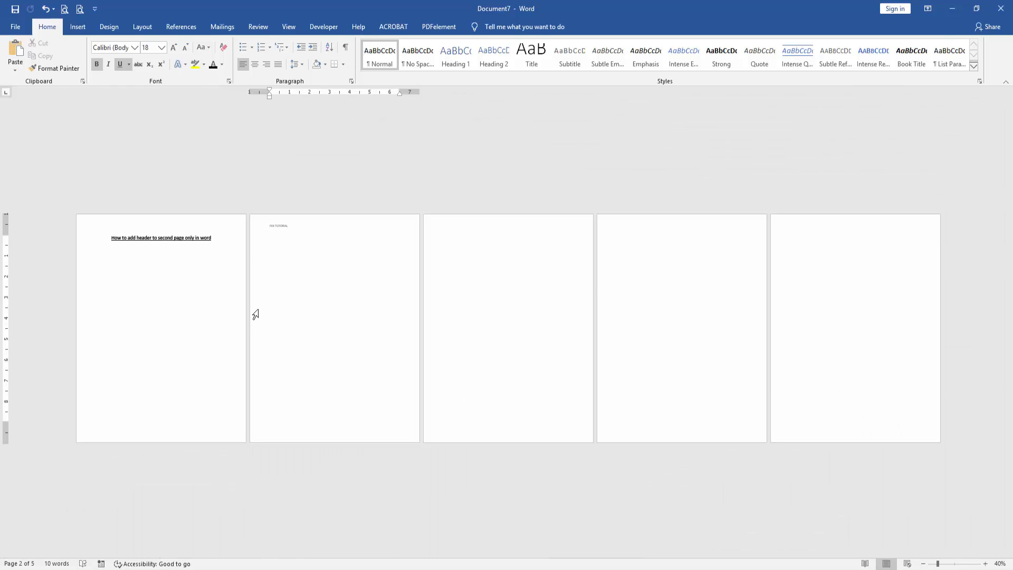
mouse_move(311, 281)
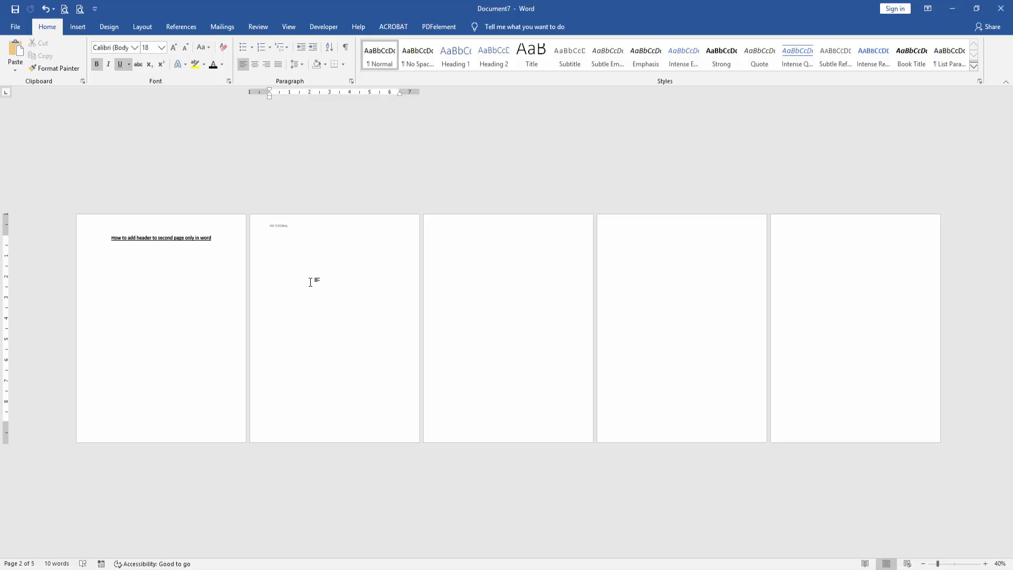